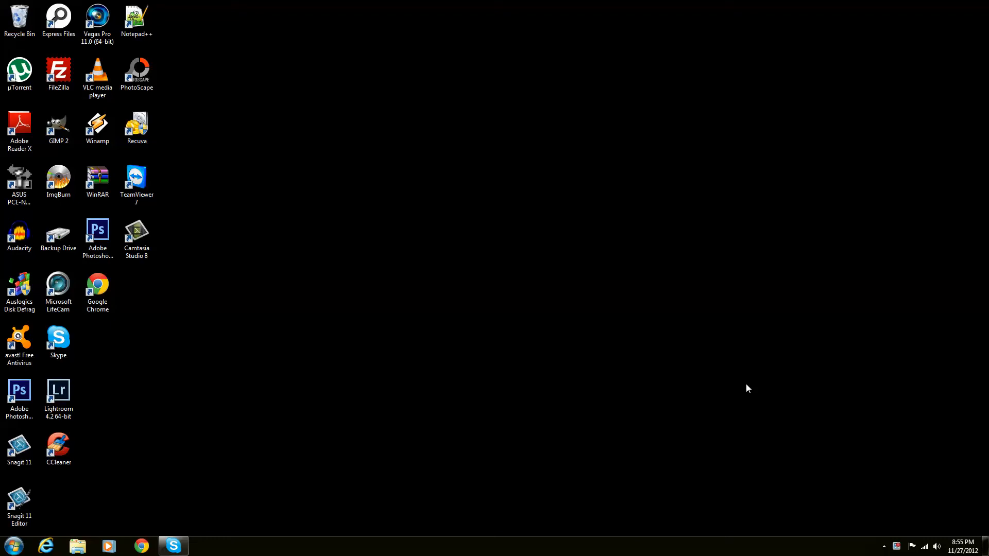
mouse_move(512, 244)
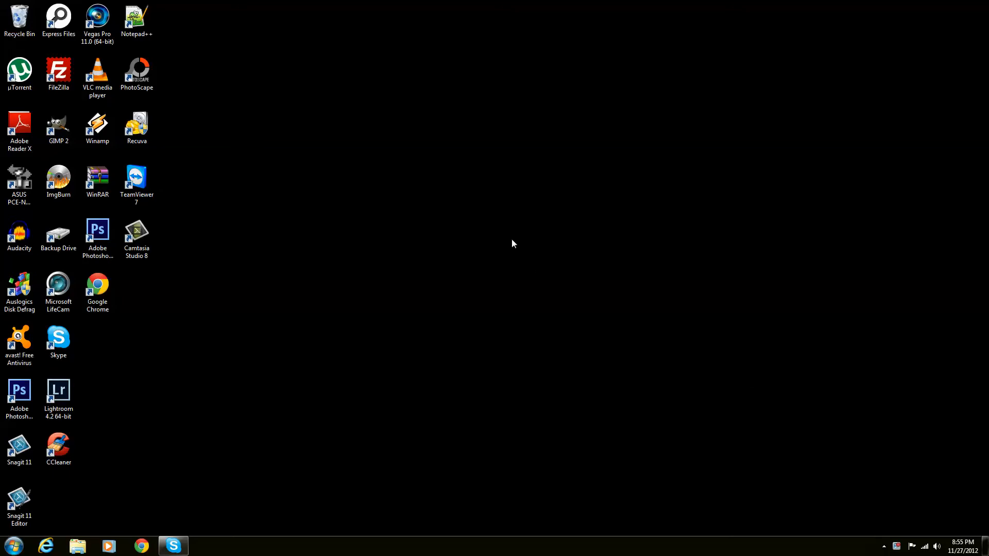
Launch PhotoScape from the desktop and load _MG_6993.JPG into the Editor
click(136, 71)
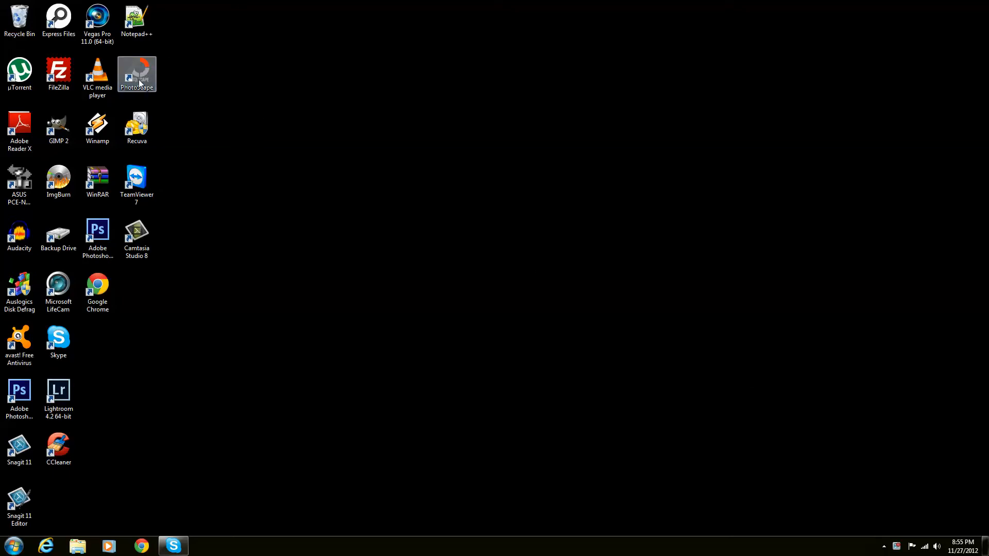
double_click(136, 71)
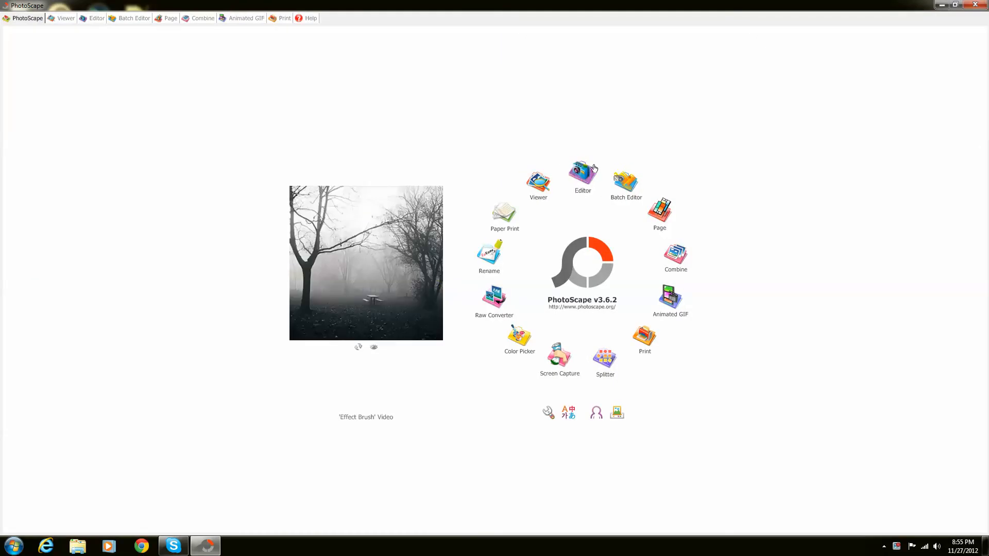
click(581, 177)
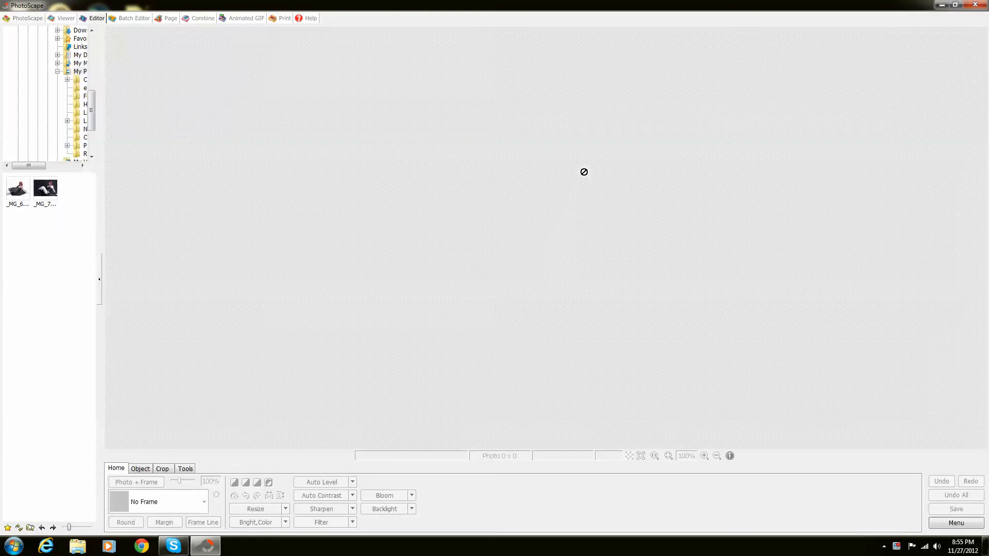
mouse_move(5, 202)
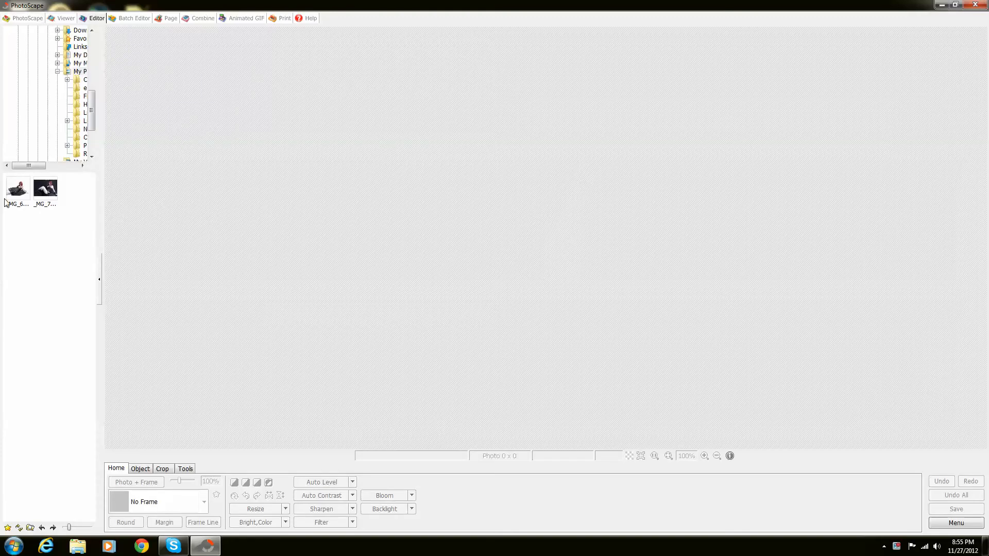
click(18, 188)
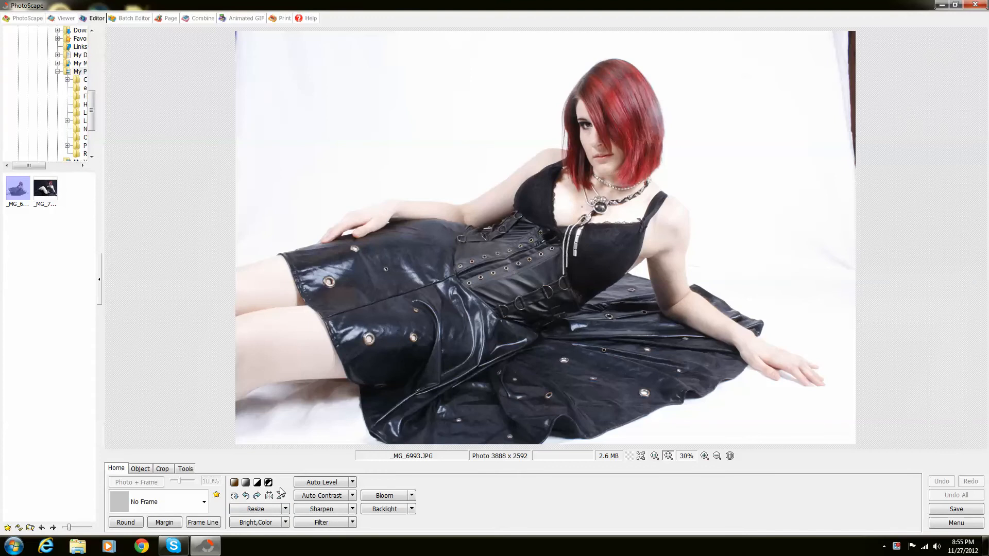
Resize the photo proportionally to 1952 x 1301 using the width spinner and apply it
click(256, 509)
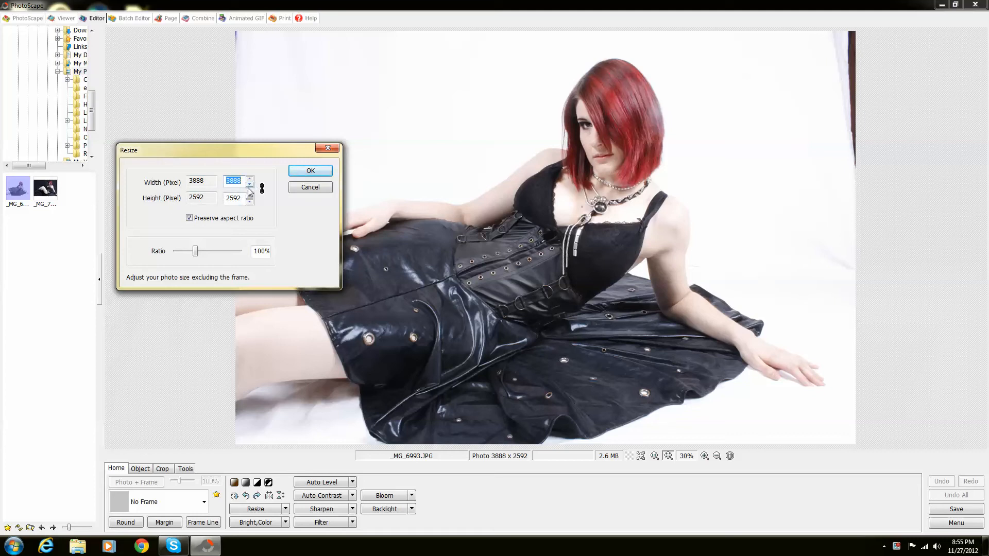
click(251, 183)
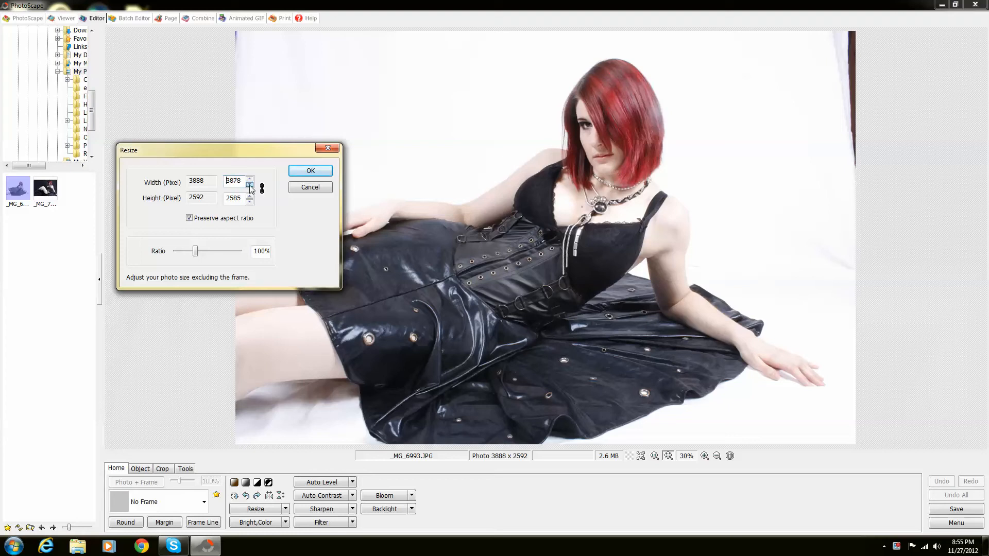
click(249, 183)
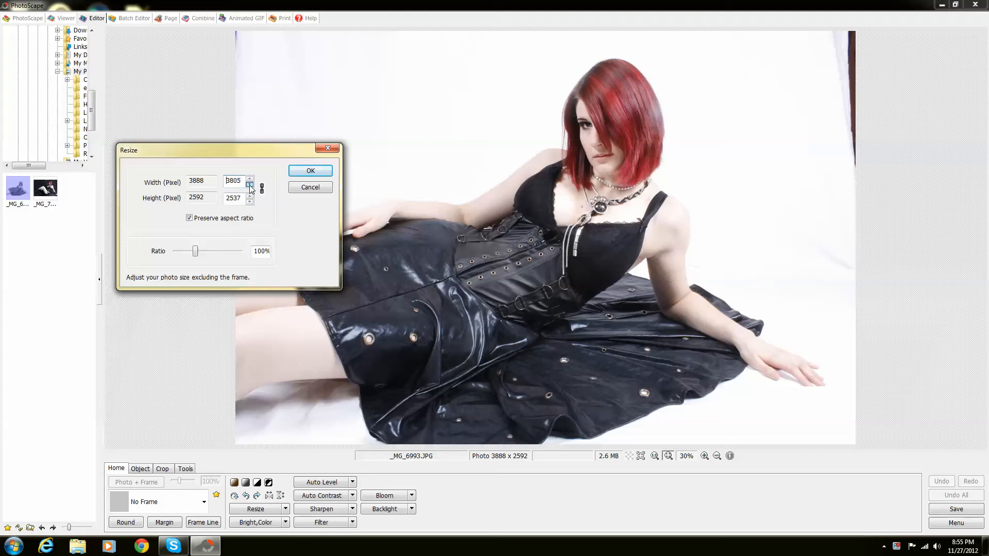
click(249, 183)
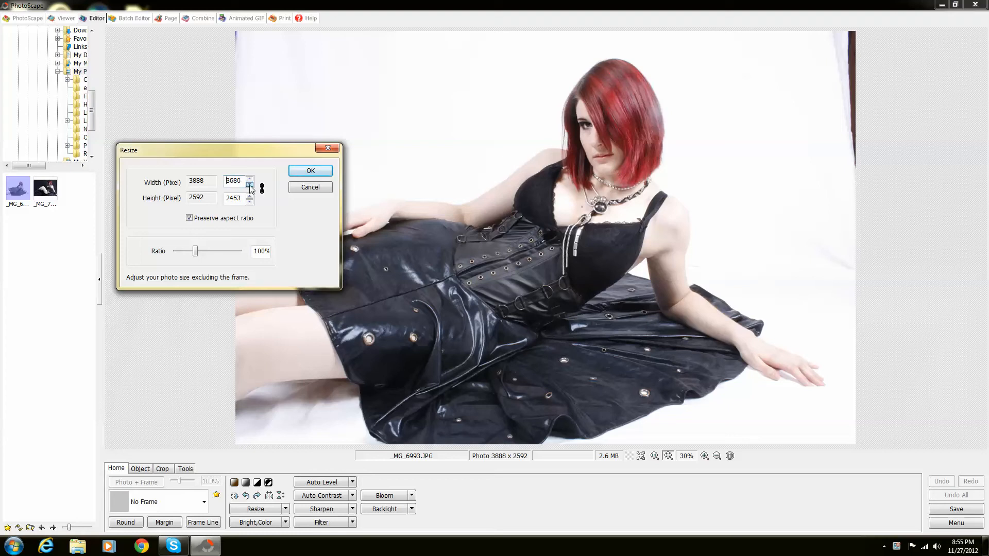
click(249, 183)
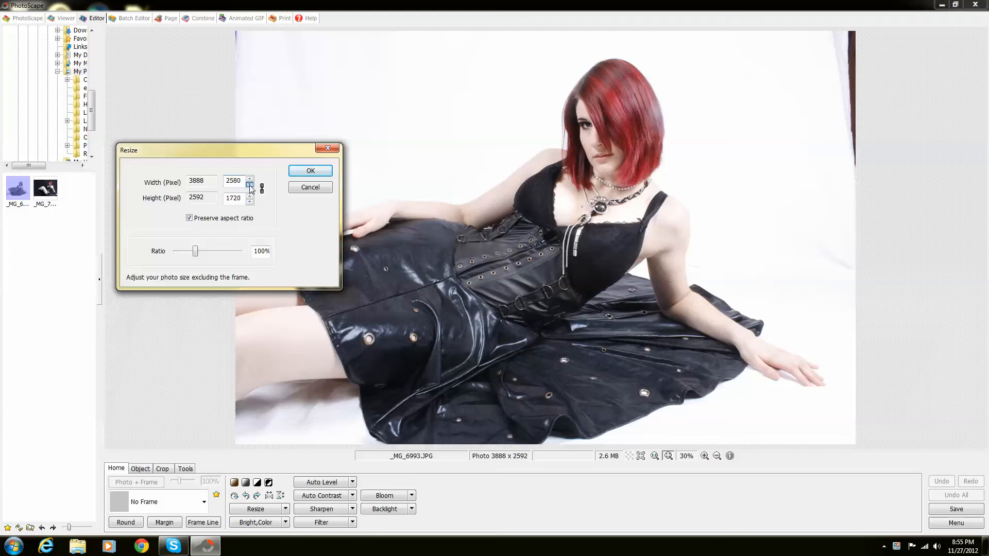
click(249, 184)
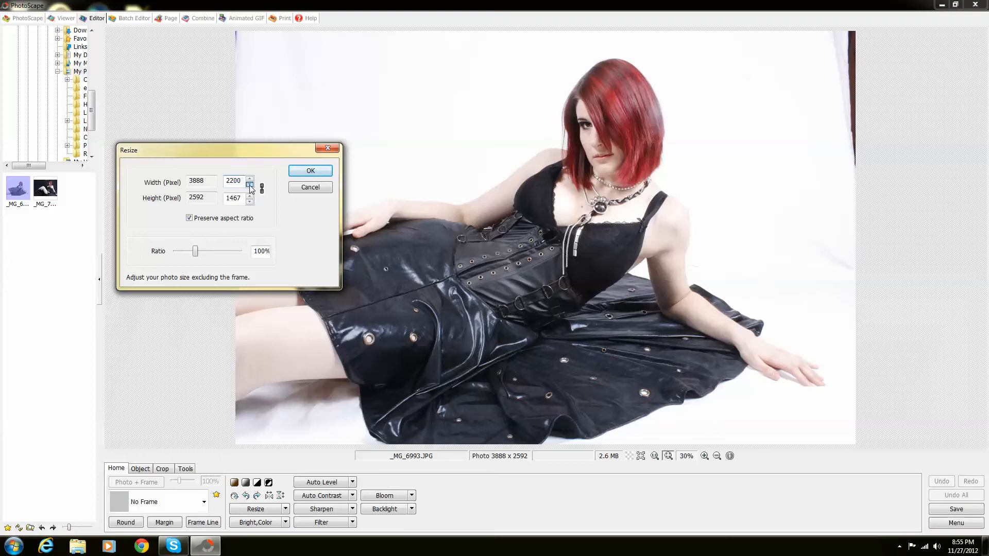
click(250, 184)
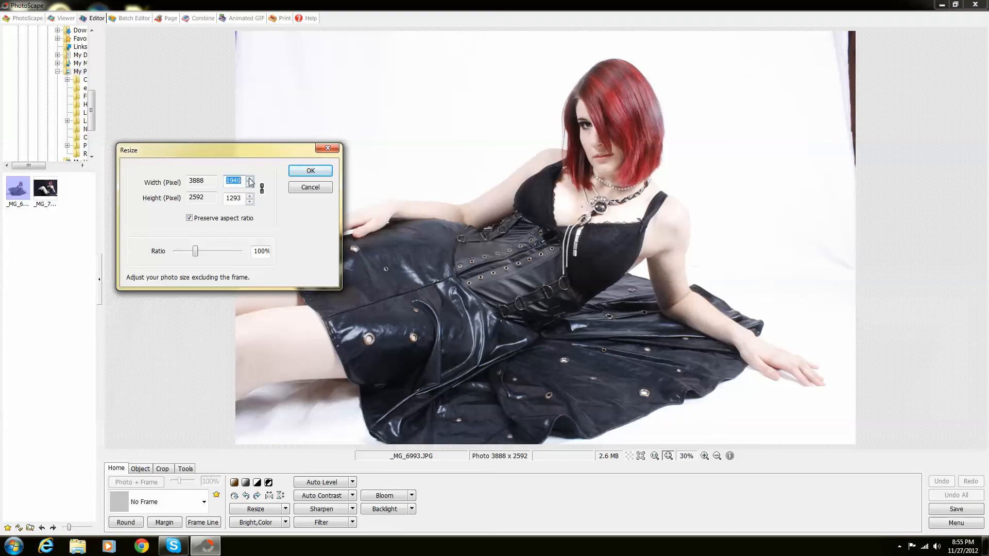
click(249, 179)
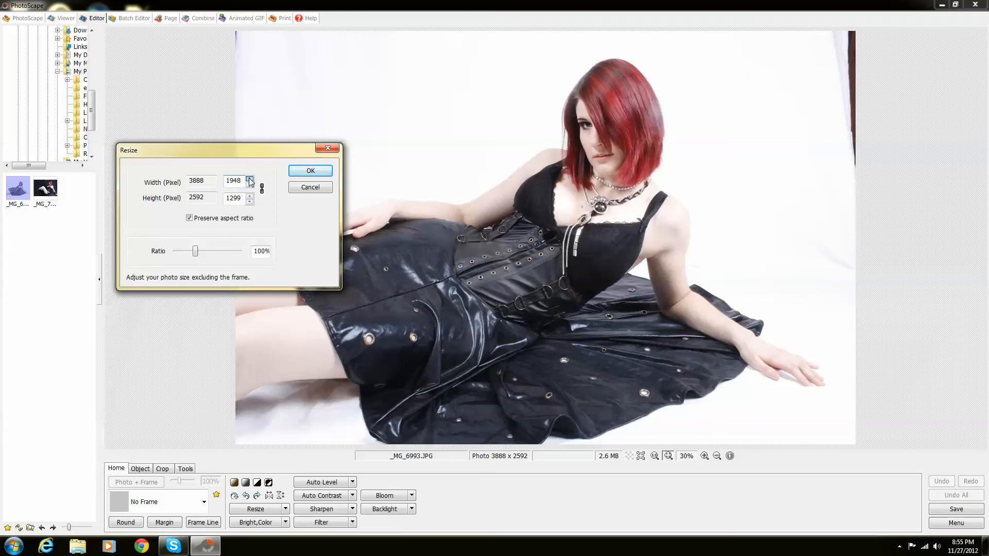
click(249, 179)
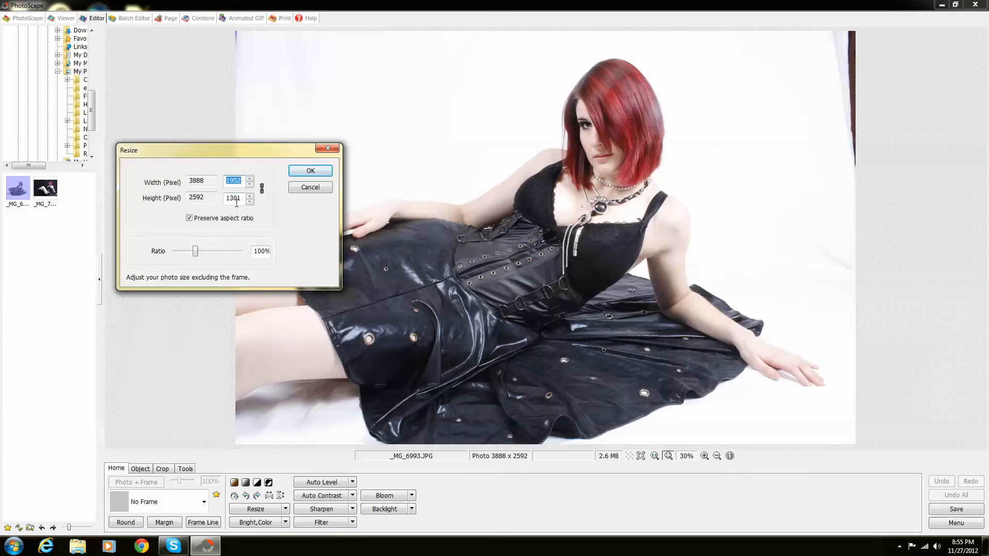
click(310, 170)
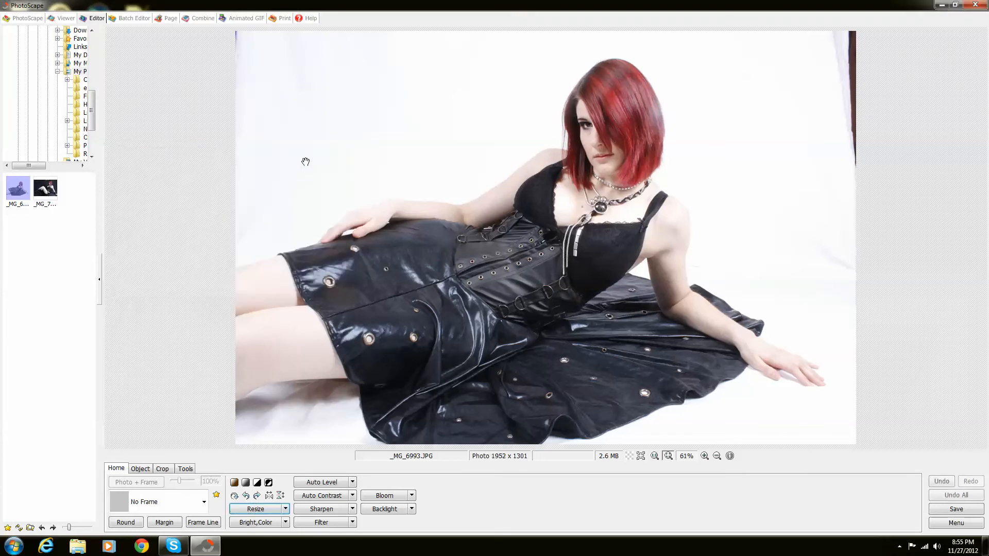
mouse_move(637, 415)
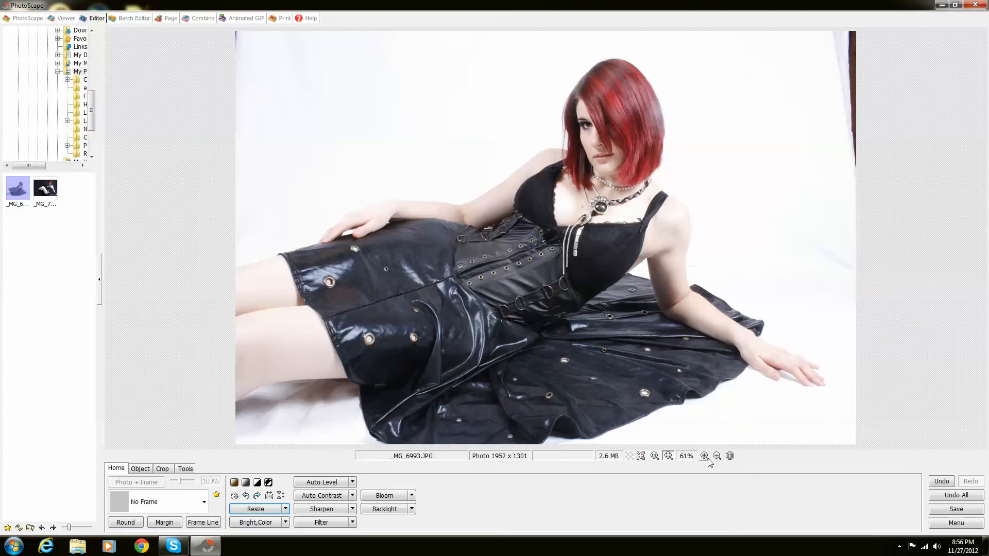
mouse_move(717, 457)
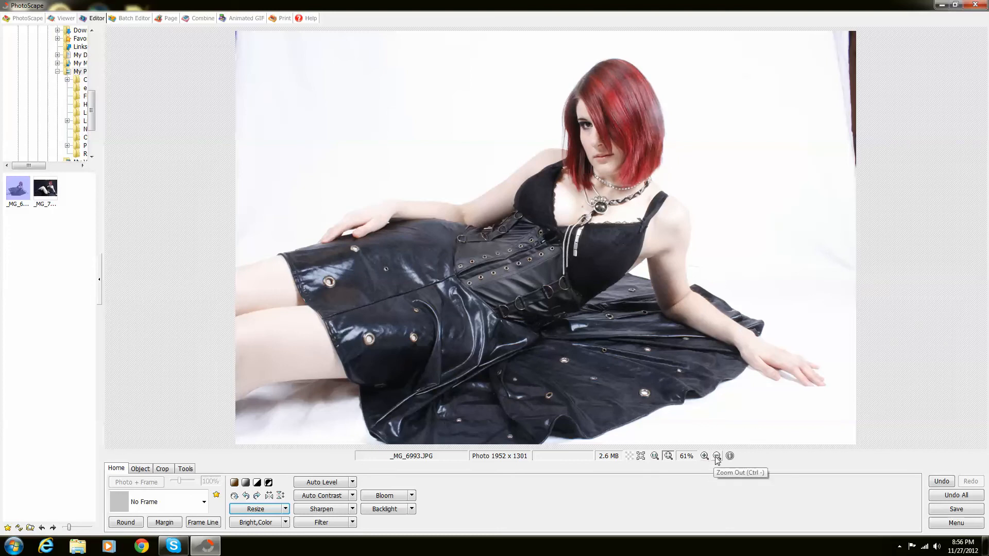
Zoom out to view the smaller photo, then undo the resize back to 3888 x 2592
click(717, 456)
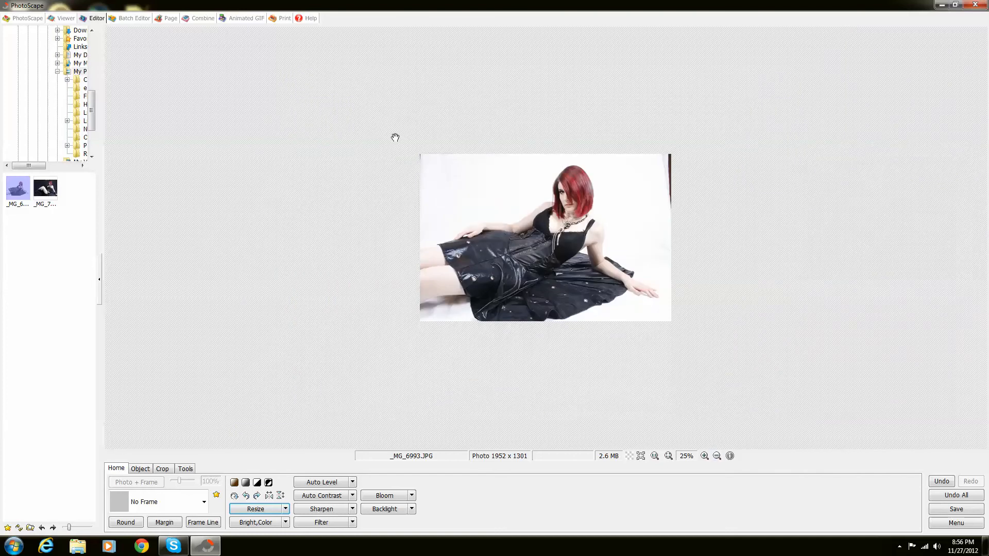
mouse_move(674, 222)
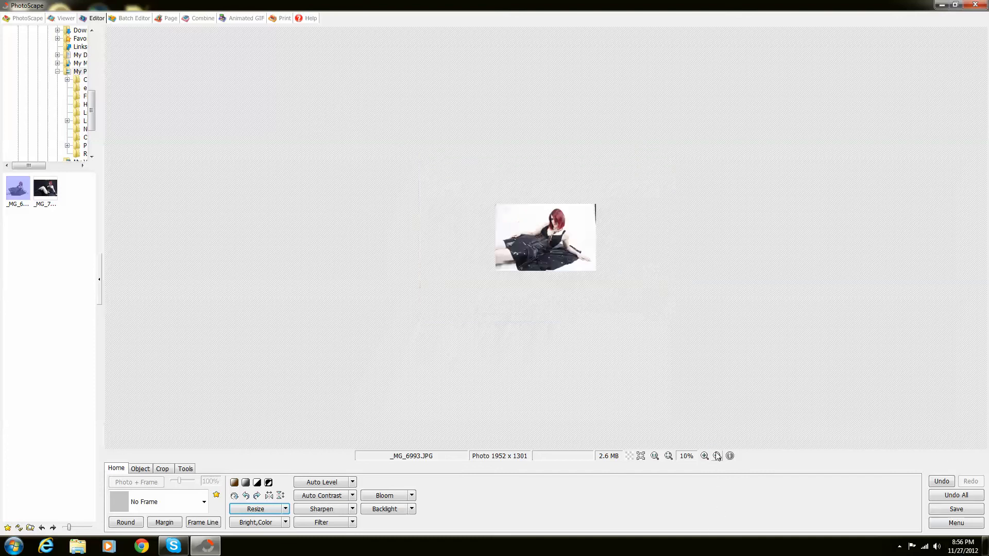
click(703, 456)
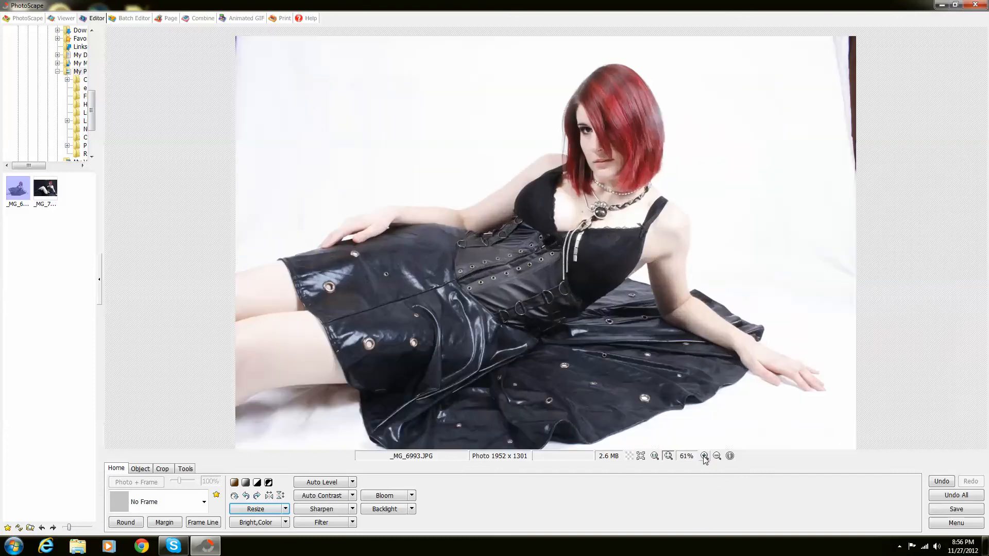
click(704, 456)
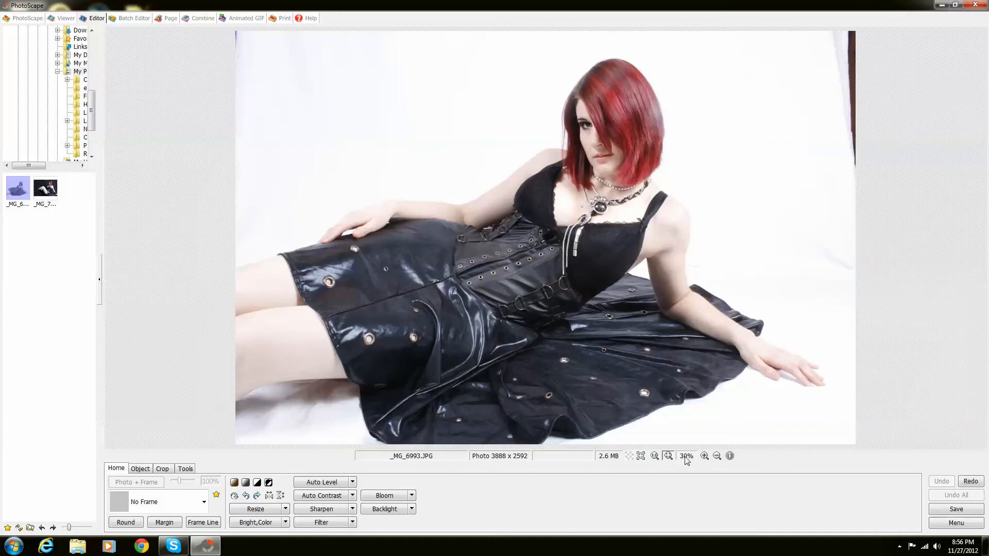
mouse_move(660, 208)
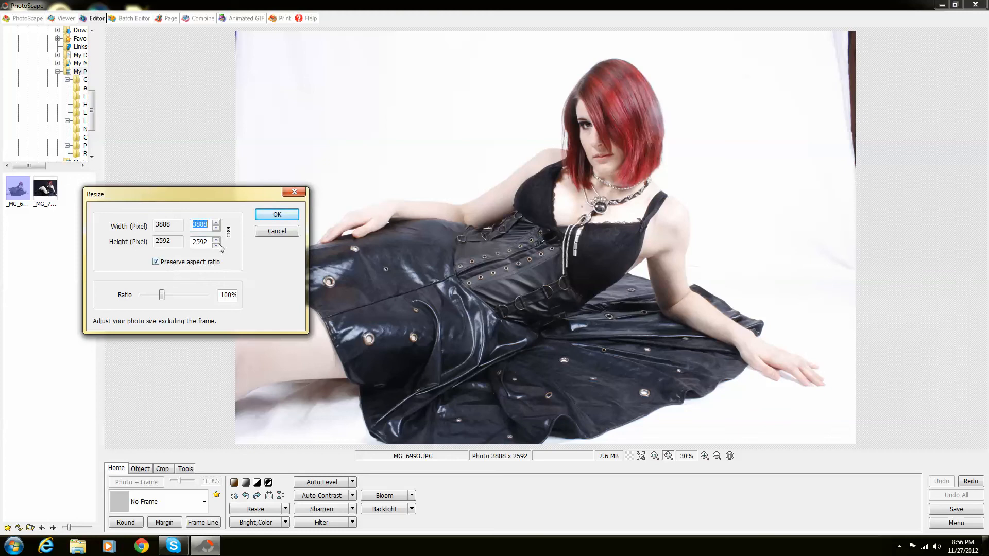
mouse_move(229, 236)
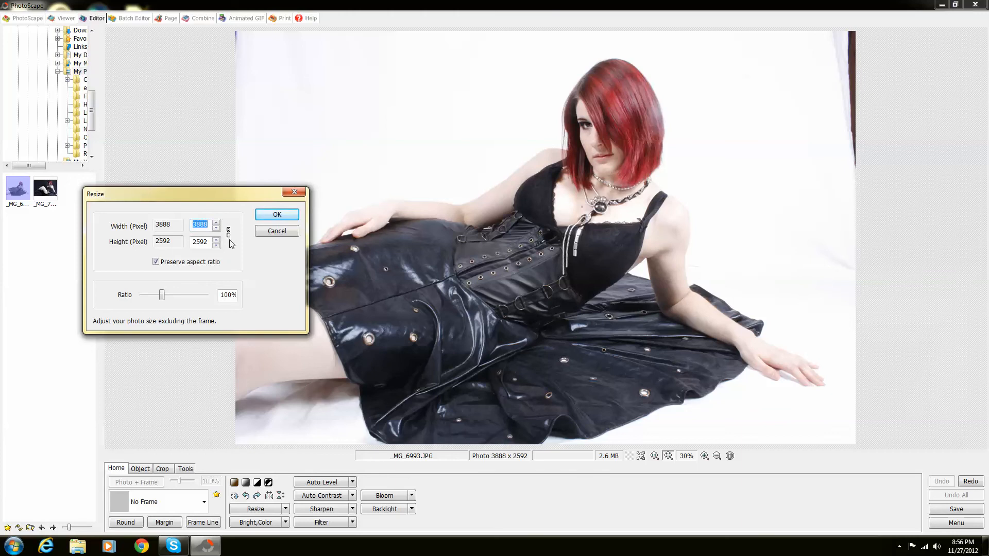
mouse_move(217, 235)
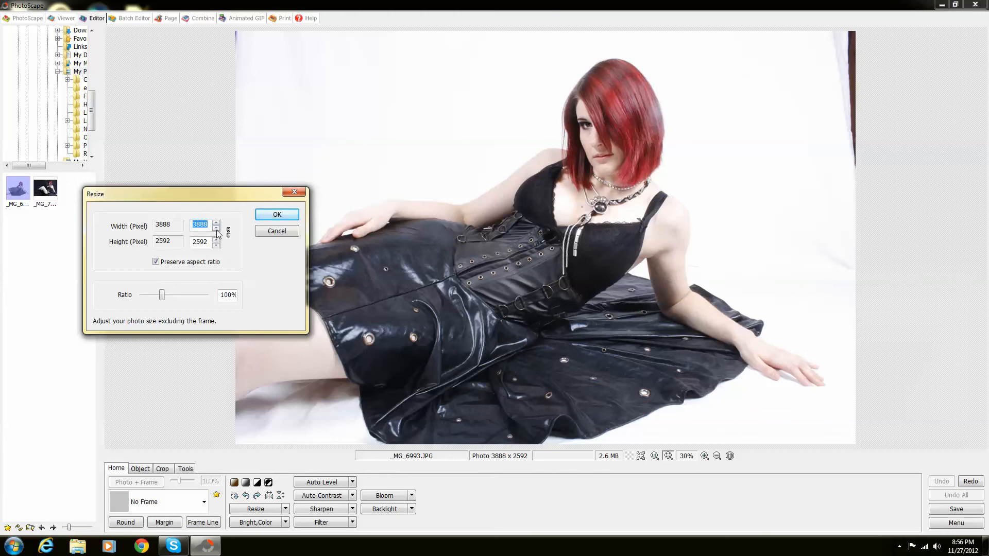
With Preserve aspect ratio unchecked, resize the photo non-proportionally to 3020 x 2592
click(217, 227)
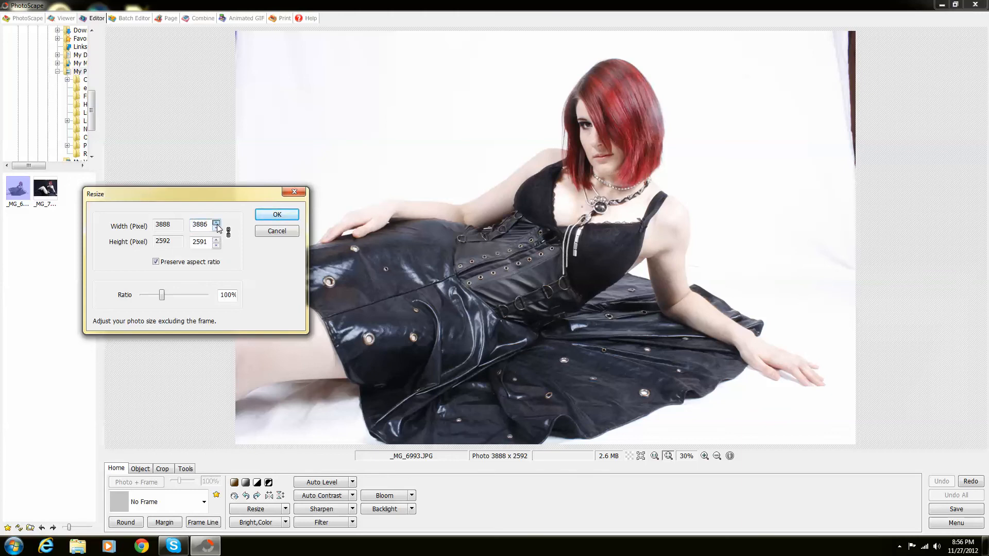
click(216, 222)
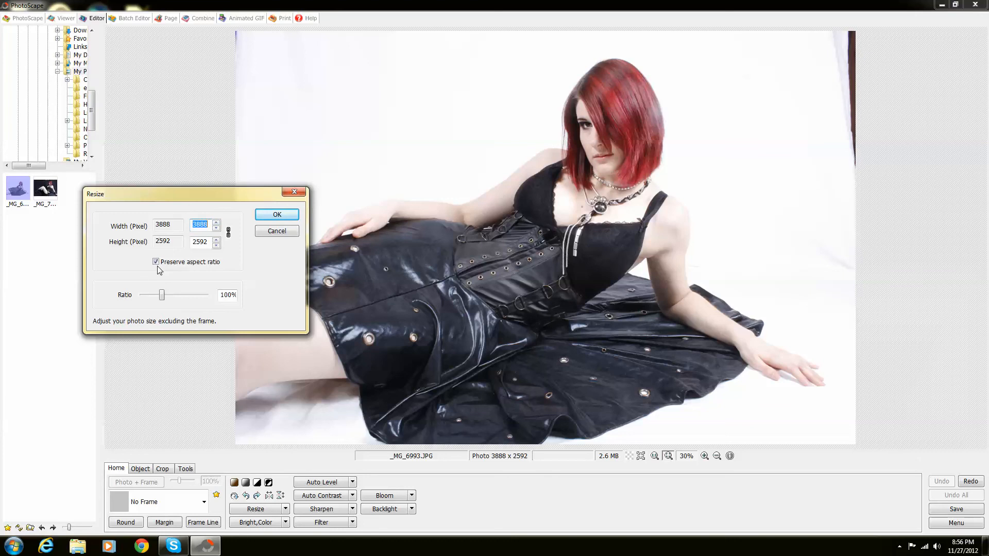
click(155, 261)
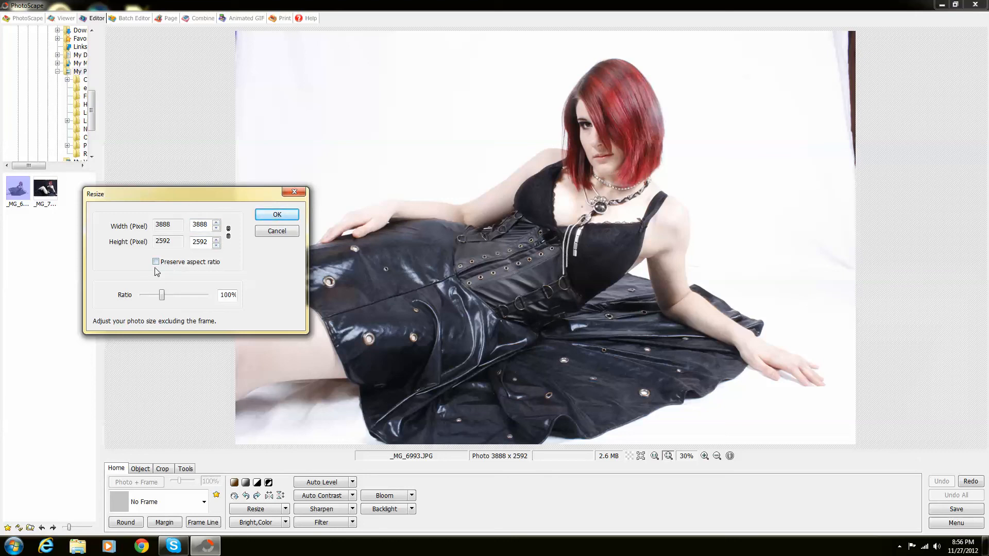
click(215, 227)
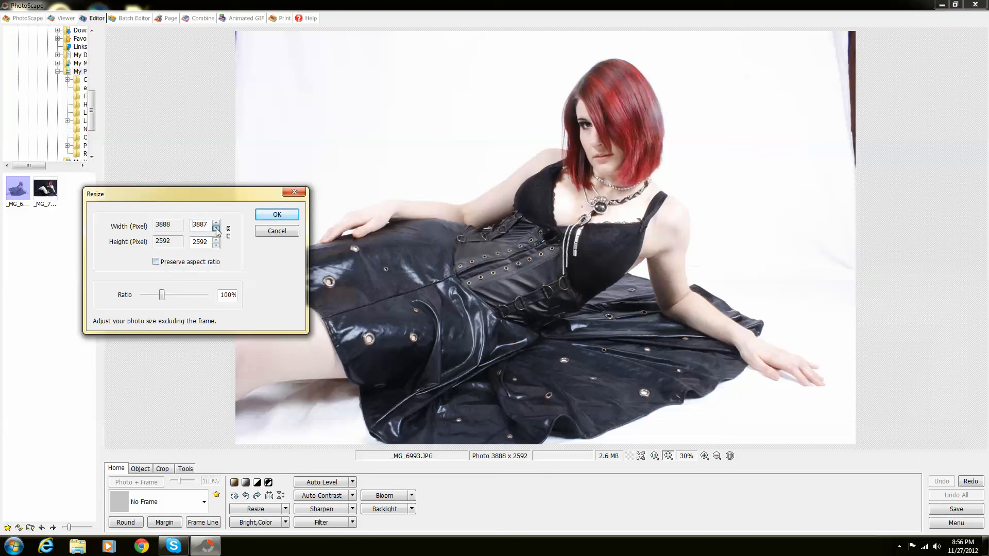
click(216, 227)
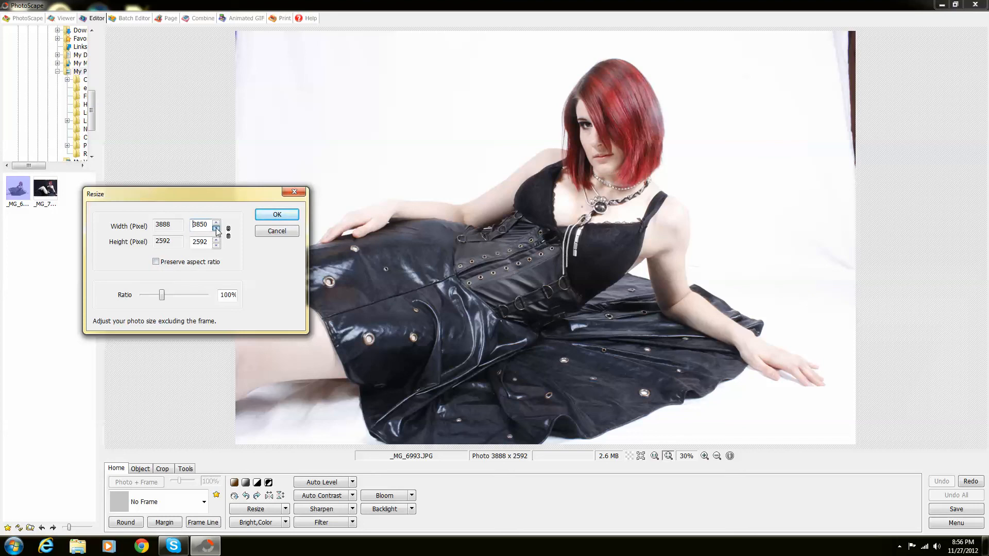
click(216, 227)
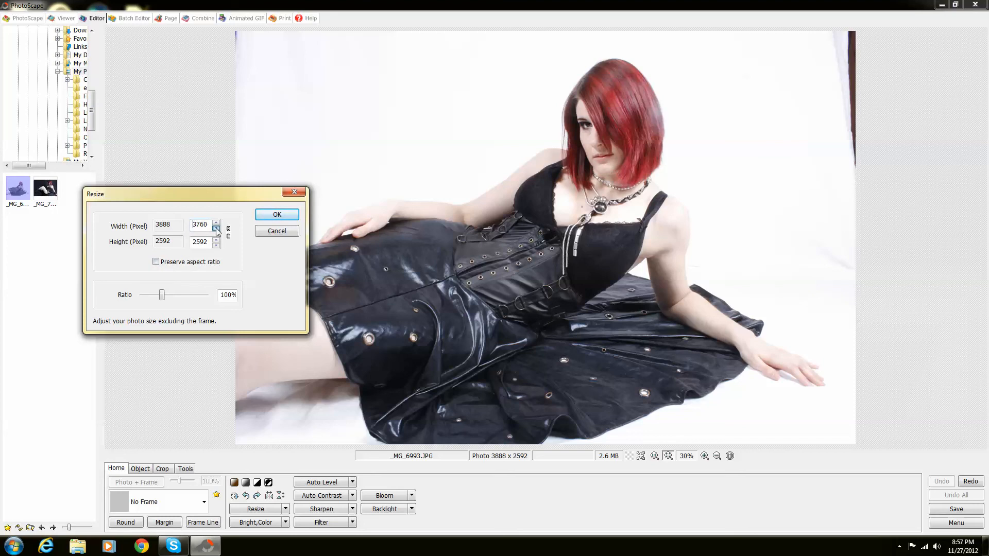
click(215, 229)
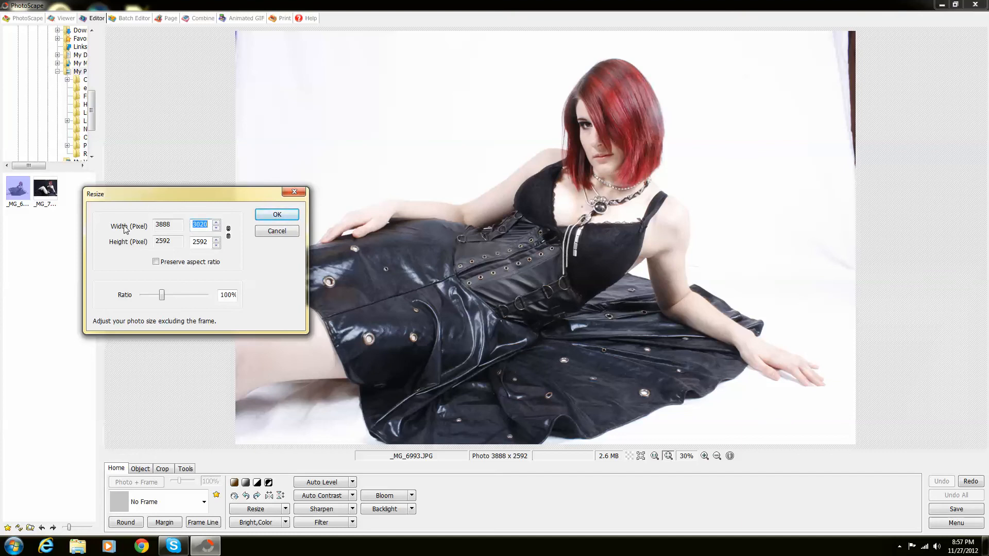
mouse_move(341, 240)
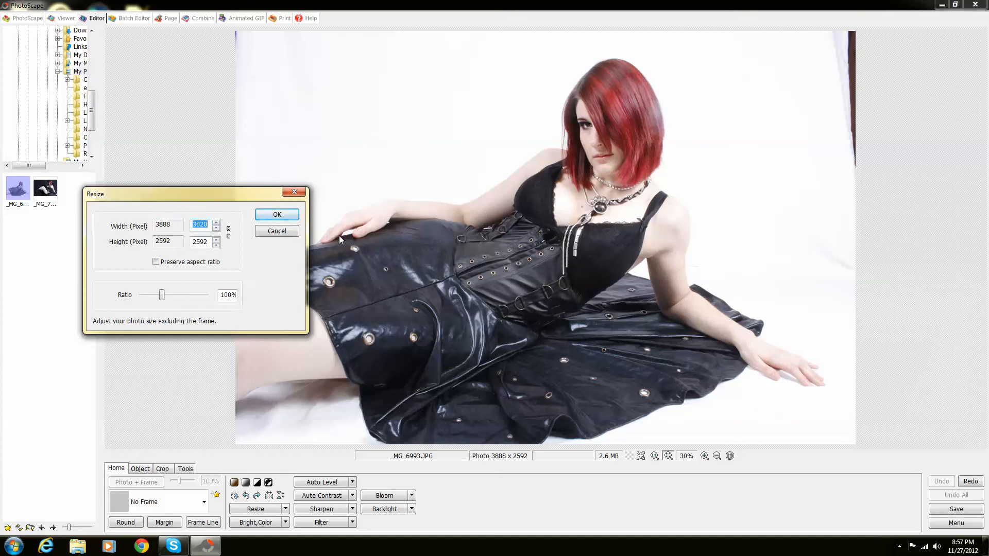
click(276, 214)
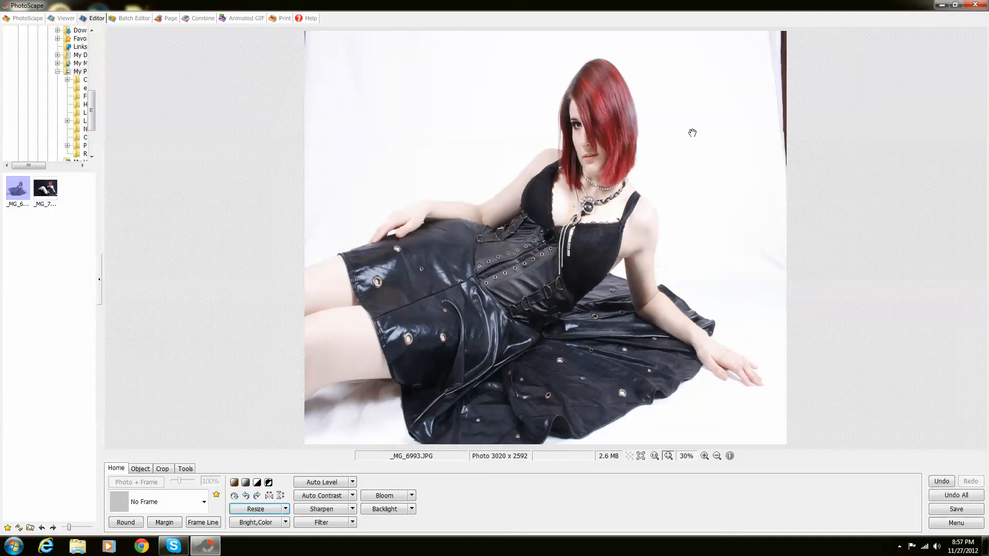
mouse_move(939, 496)
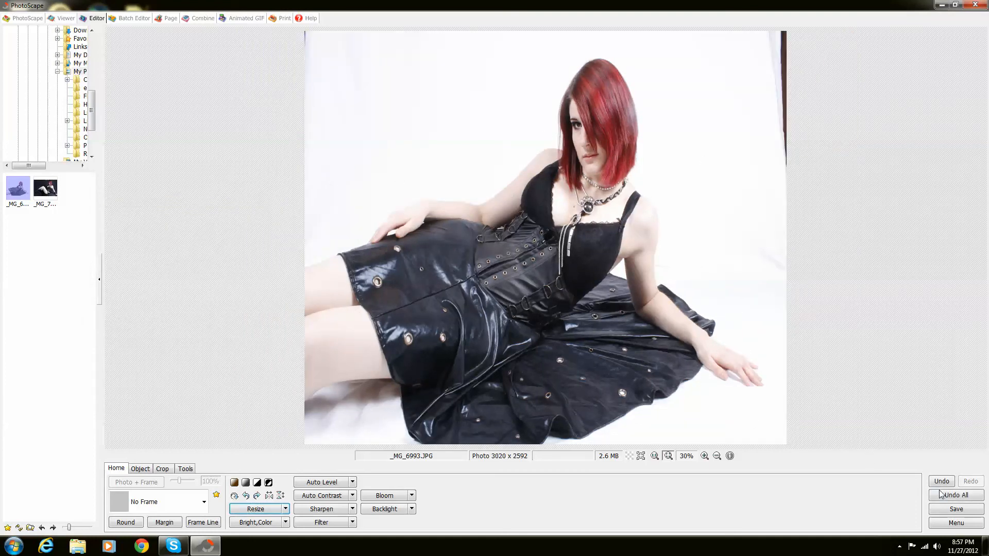
Undo all to restore 3888 x 2592 and bring the resize settings back up
click(256, 509)
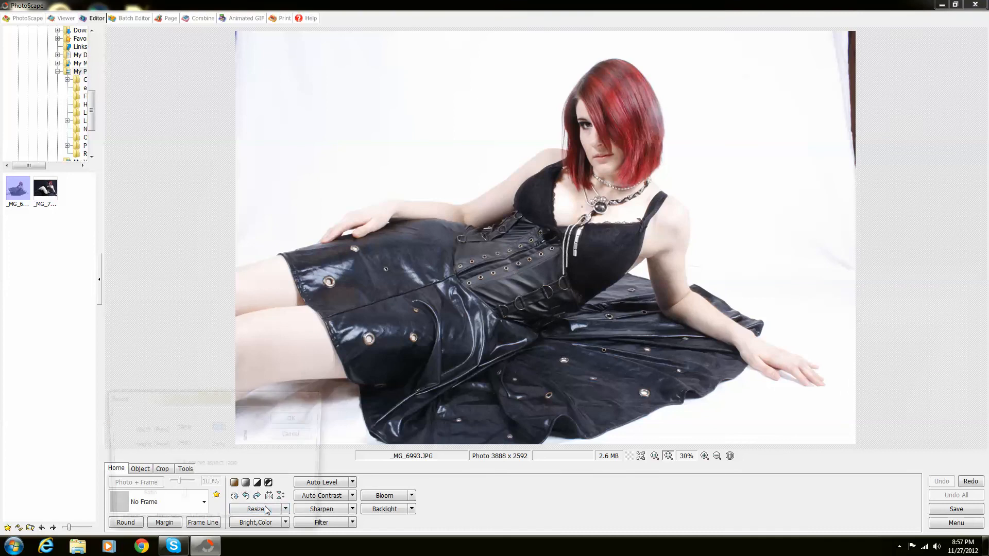
click(256, 509)
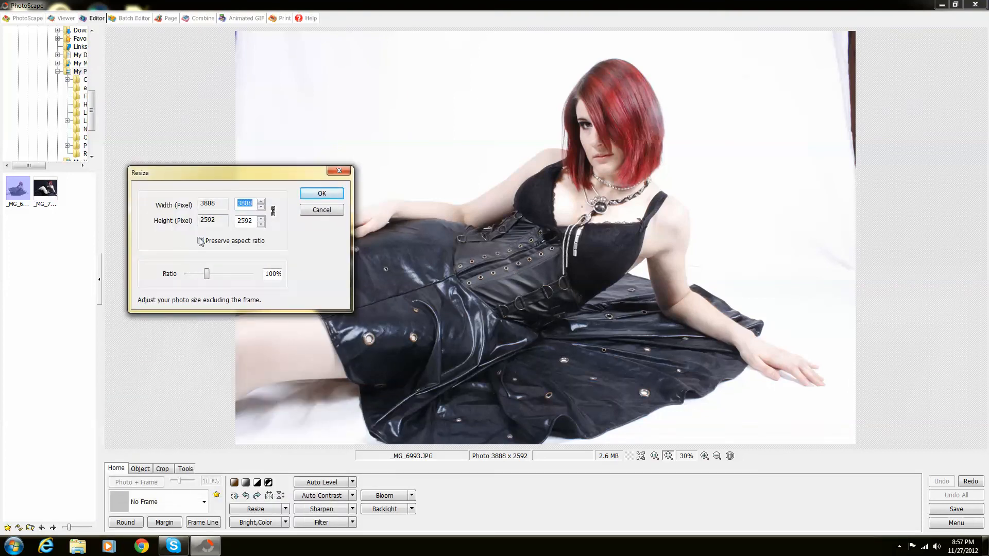
Re-enable Preserve aspect ratio, try a 10% ratio (389 x 259), then cancel the dialog
click(201, 241)
text(389)
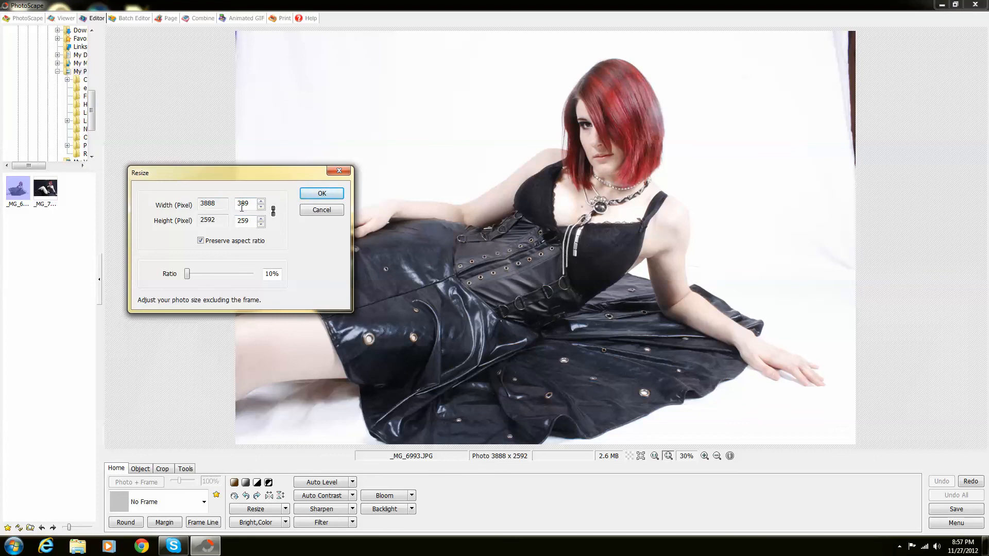
click(321, 193)
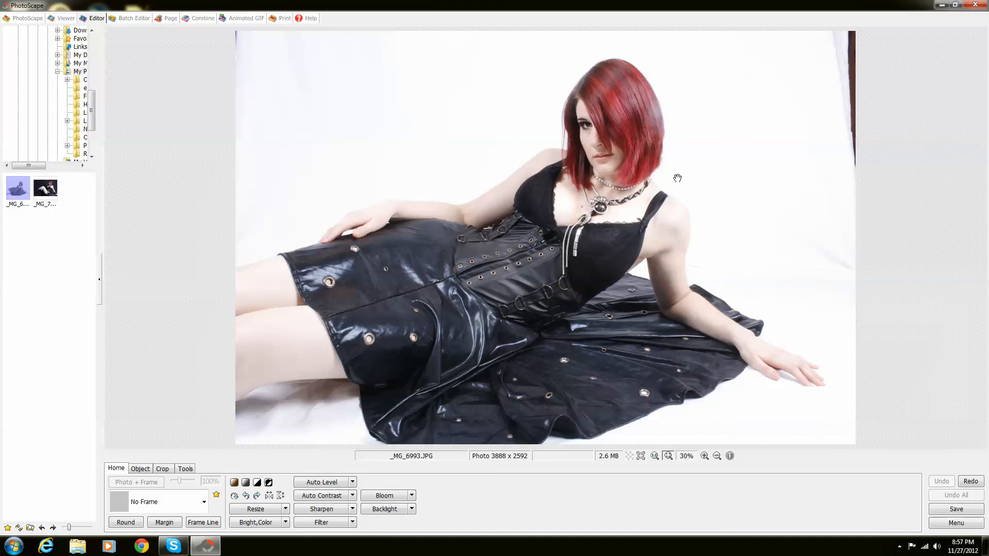
mouse_move(703, 162)
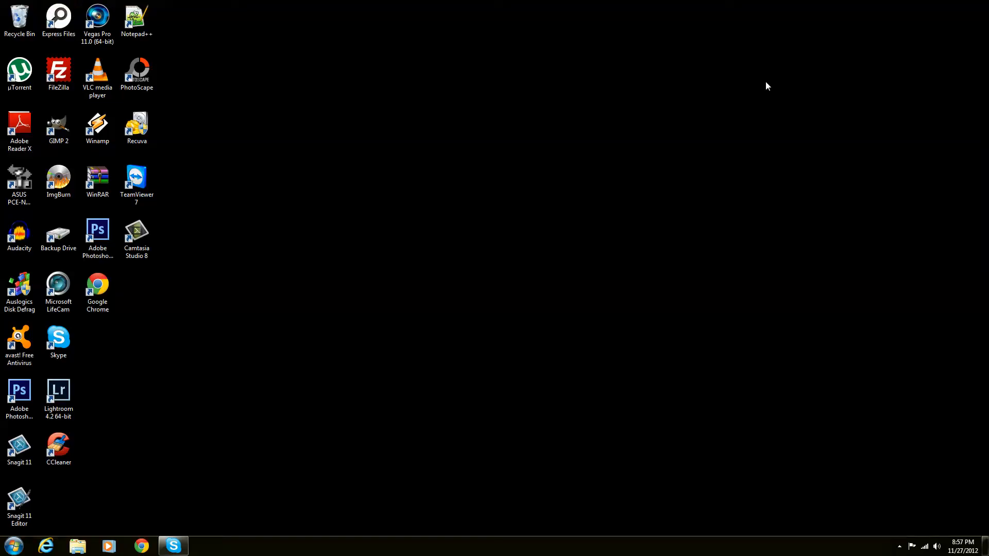
mouse_move(749, 88)
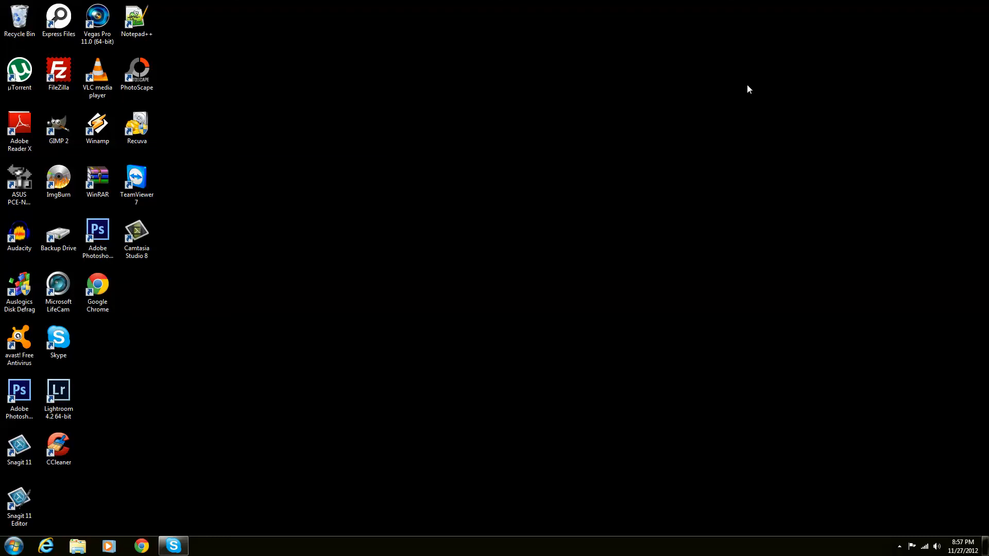